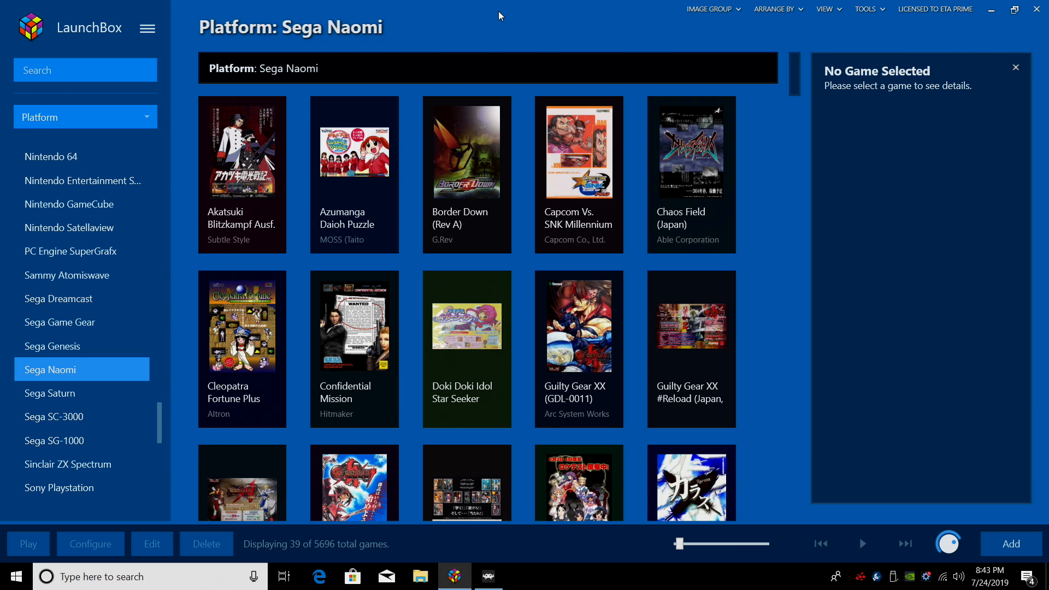
mouse_move(888, 250)
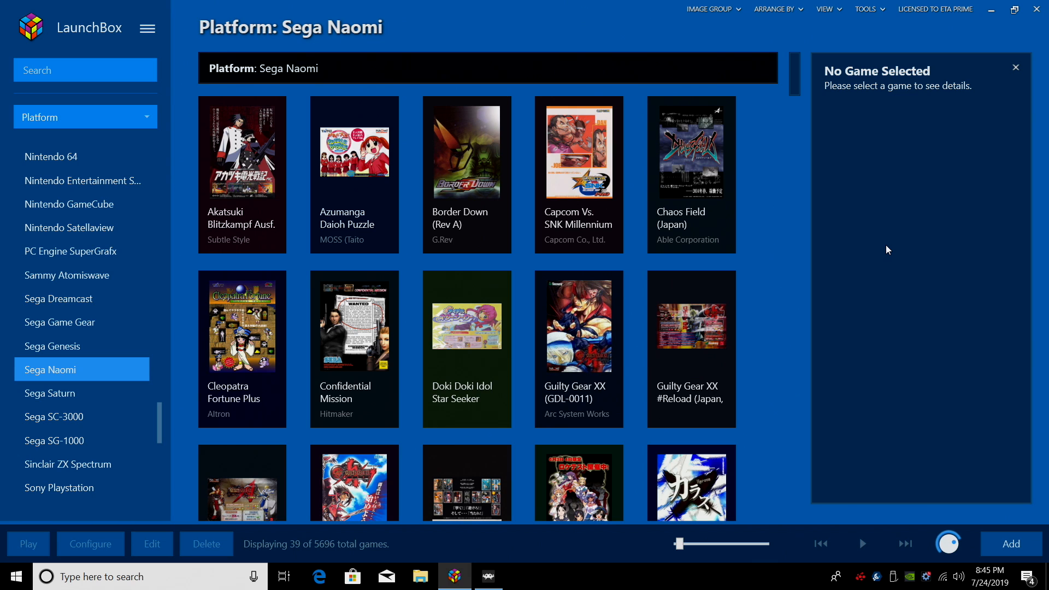
mouse_move(531, 557)
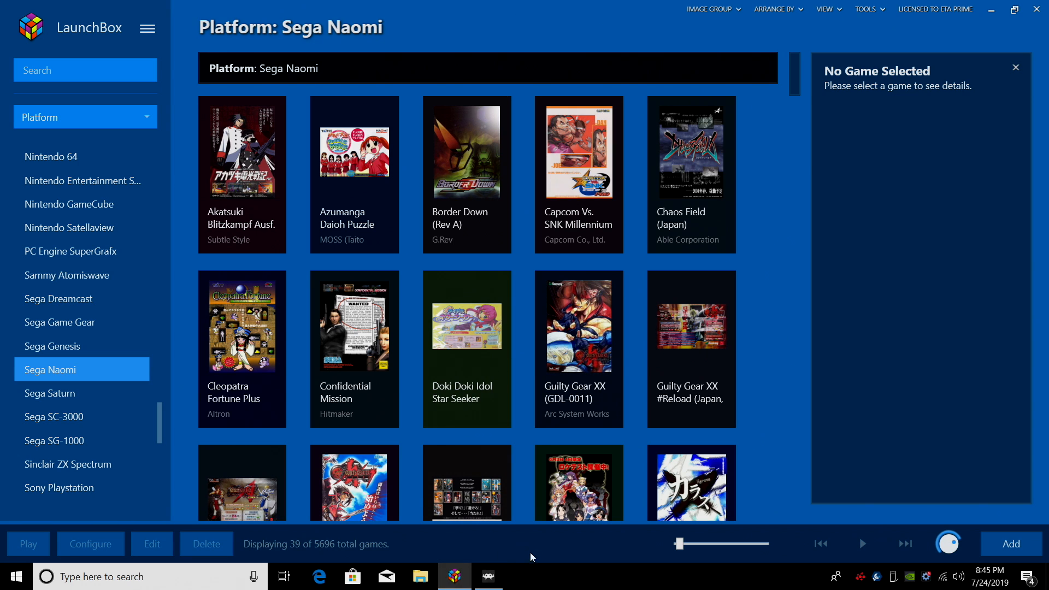
Launch RetroArch and, via Online Updater, update the core info files and game databases
left_click(488, 576)
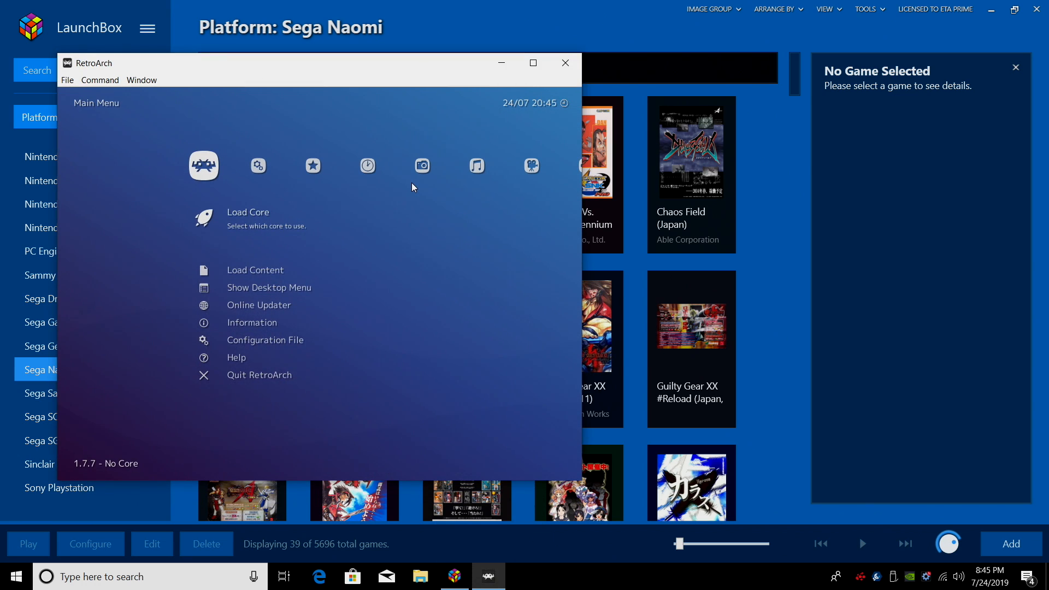
left_click(533, 62)
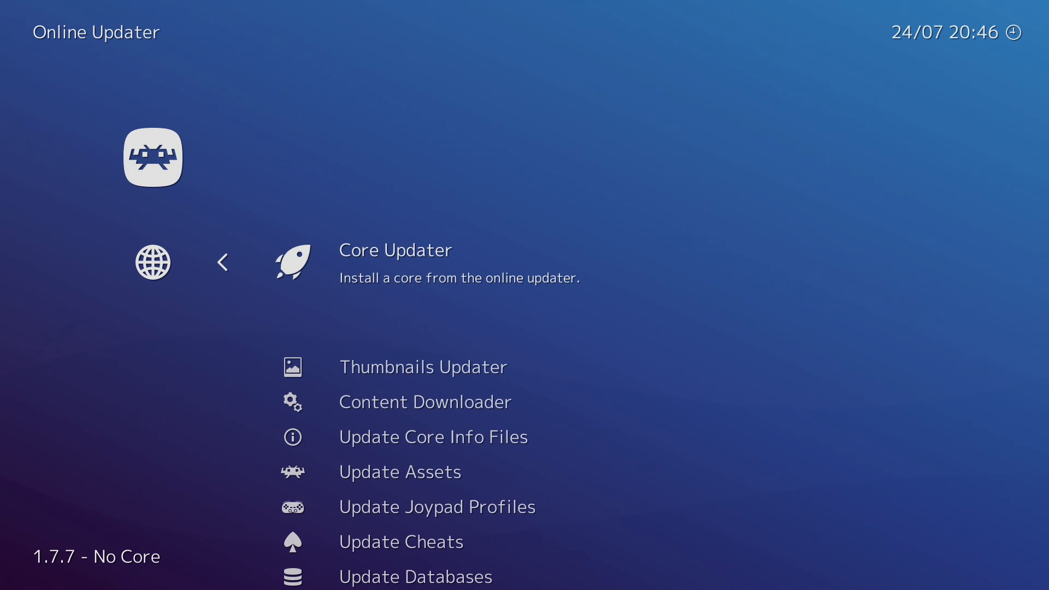
scroll("down", 3)
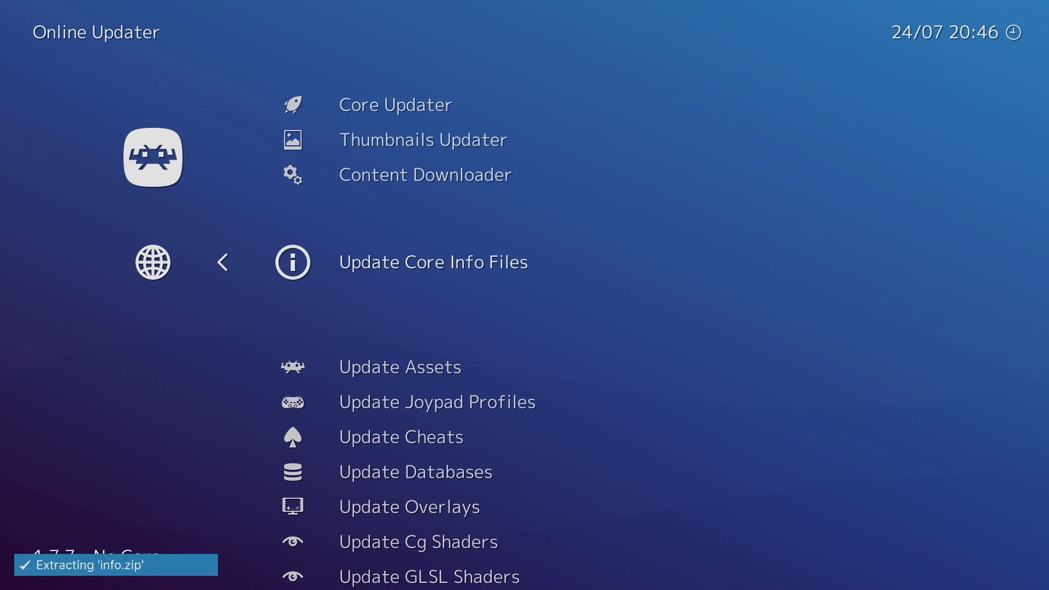
scroll("down", 3)
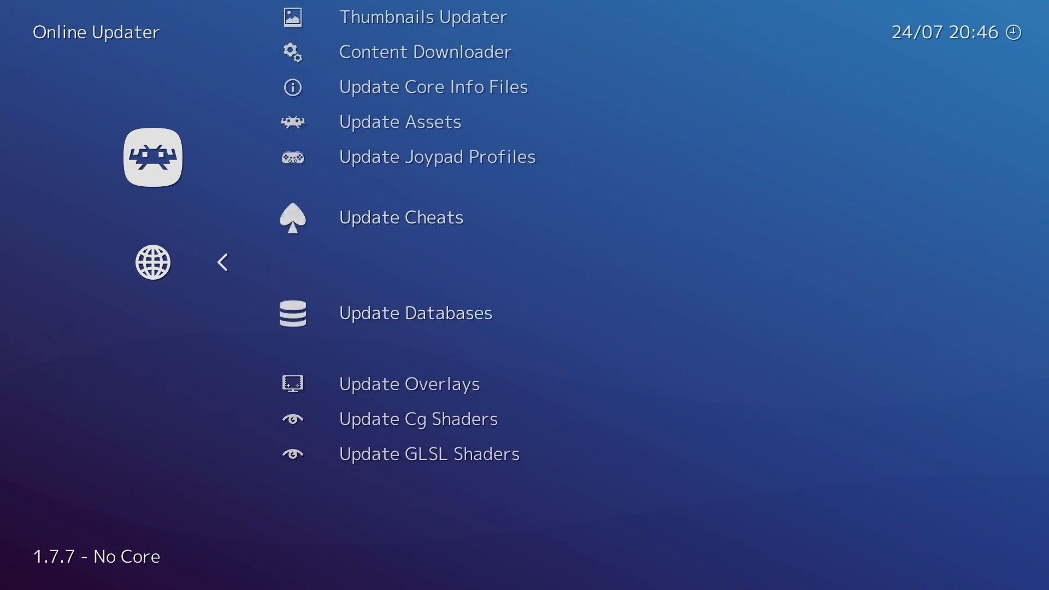
left_click(415, 312)
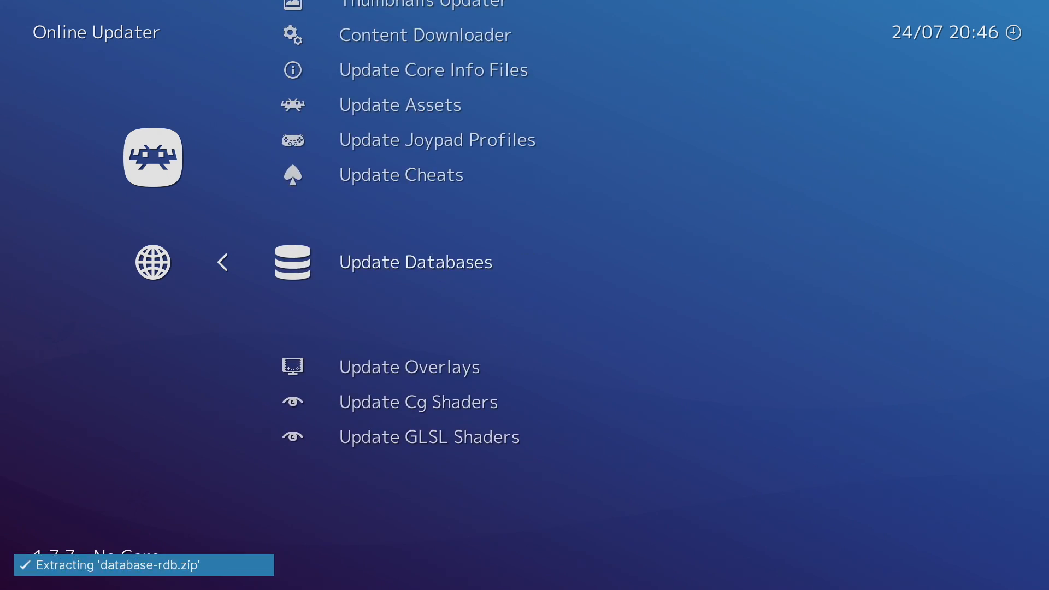
scroll("up", 3)
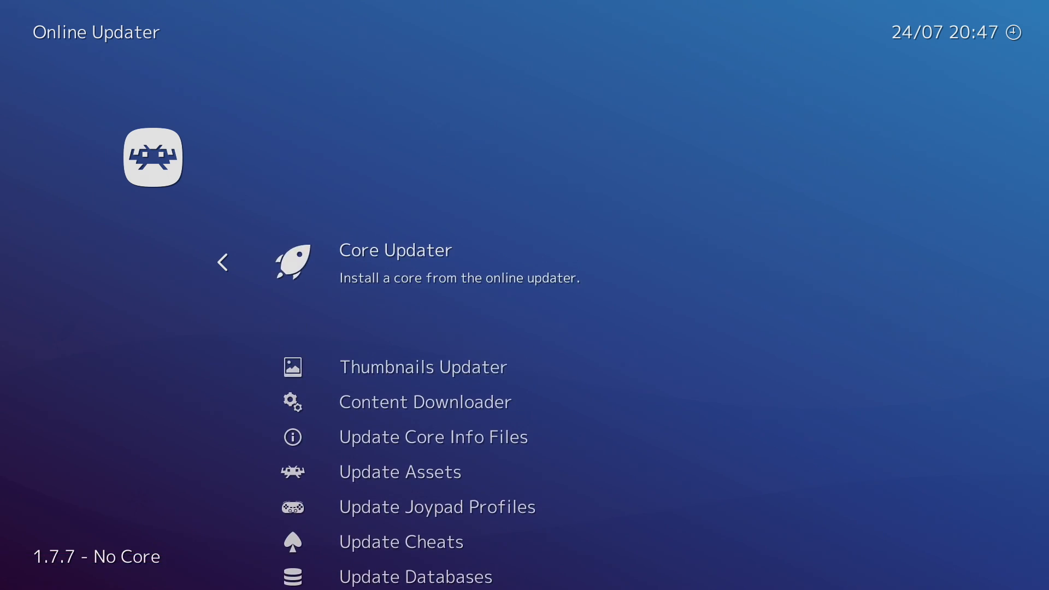
Browse the Core Updater's downloadable core index toward the Sega Dreamcast/NAOMI (Flycast) entries
left_click(395, 250)
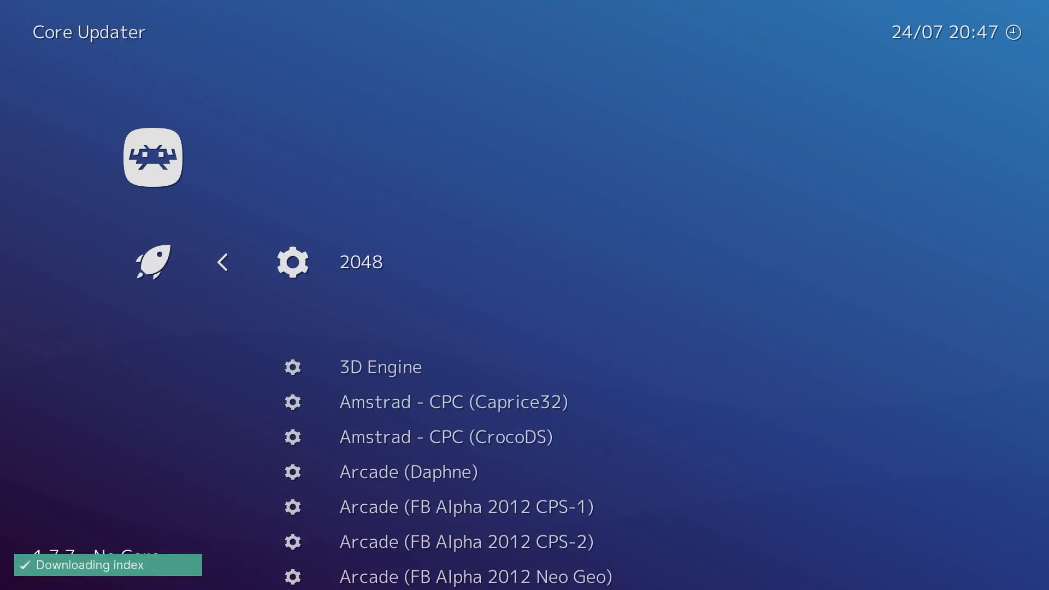
scroll("down", 3)
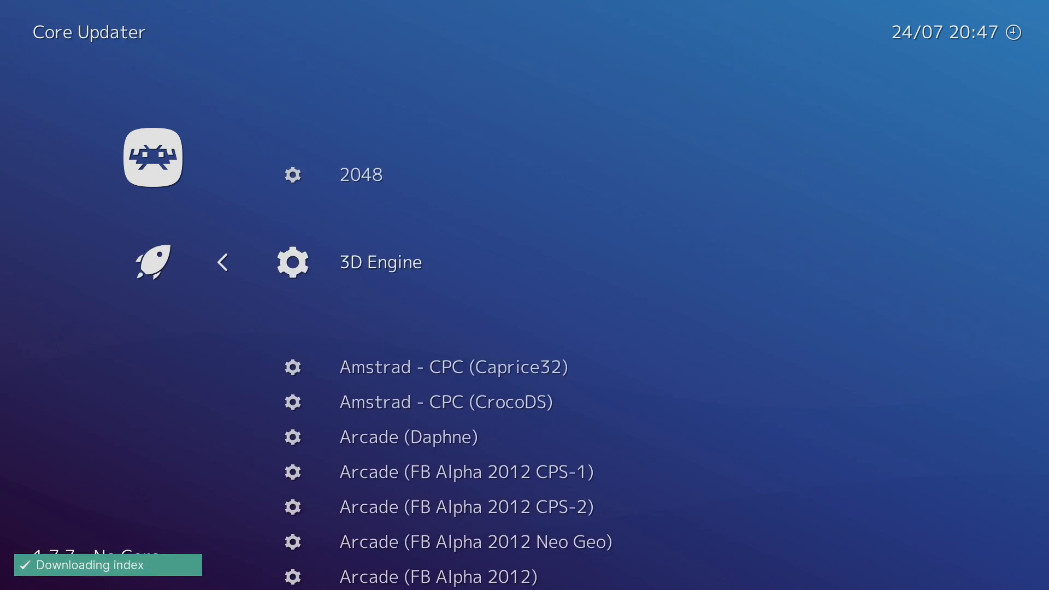
scroll("down", 3)
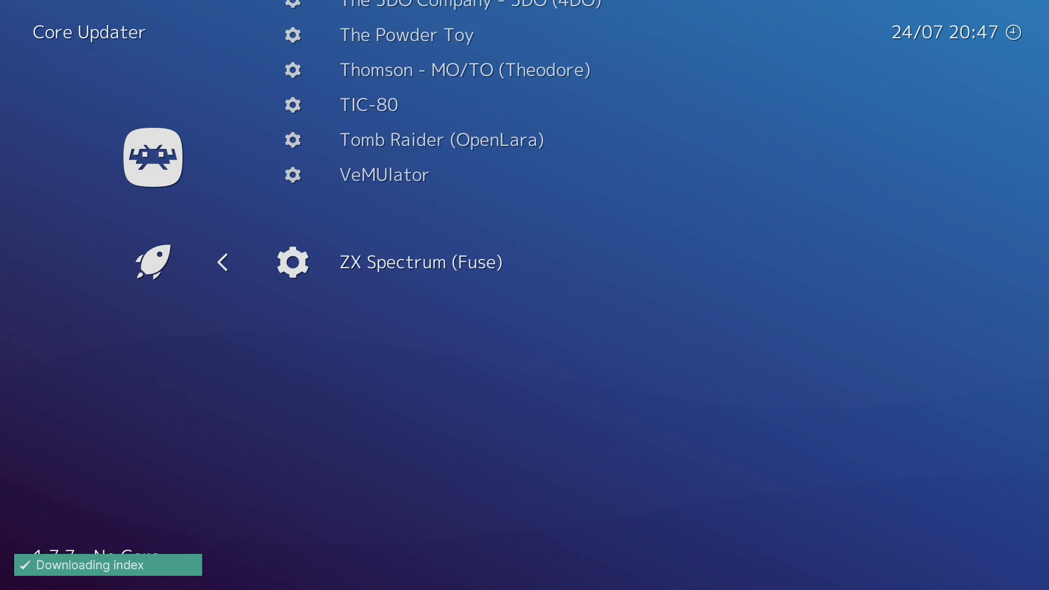
scroll("up", 3)
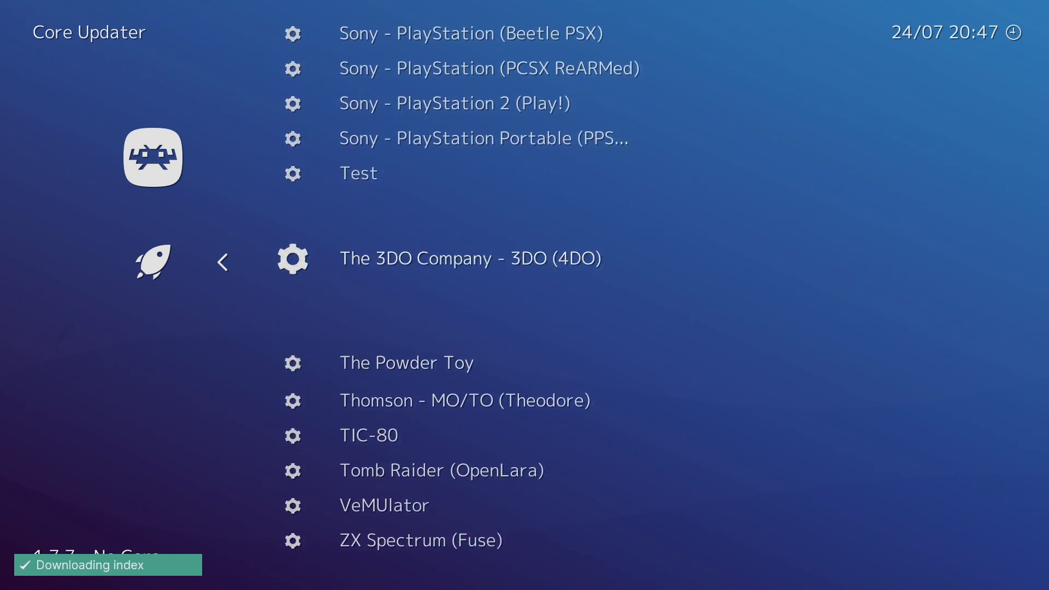
scroll("up", 3)
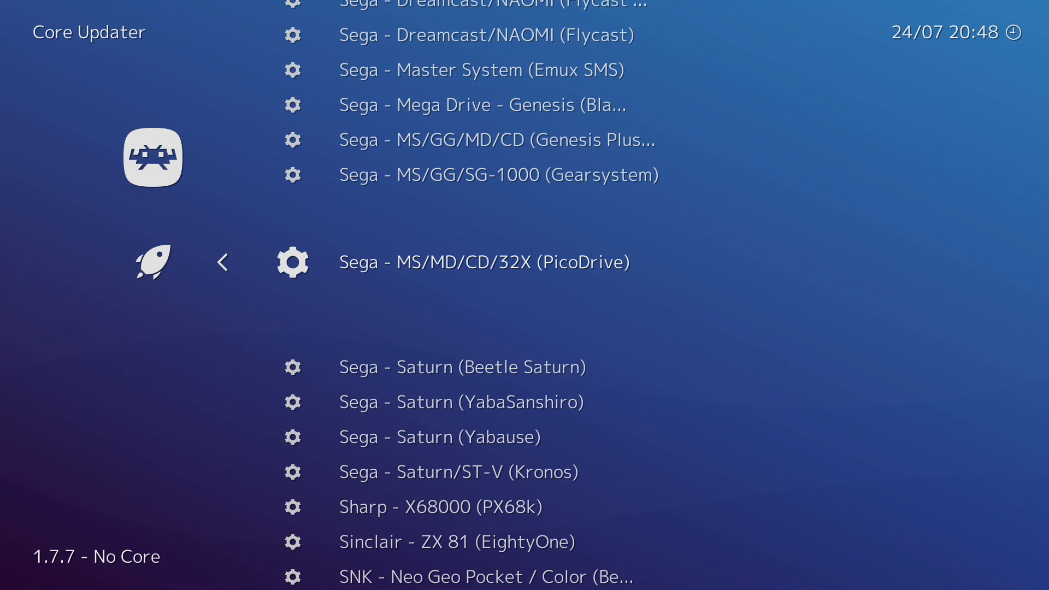
scroll("up", 3)
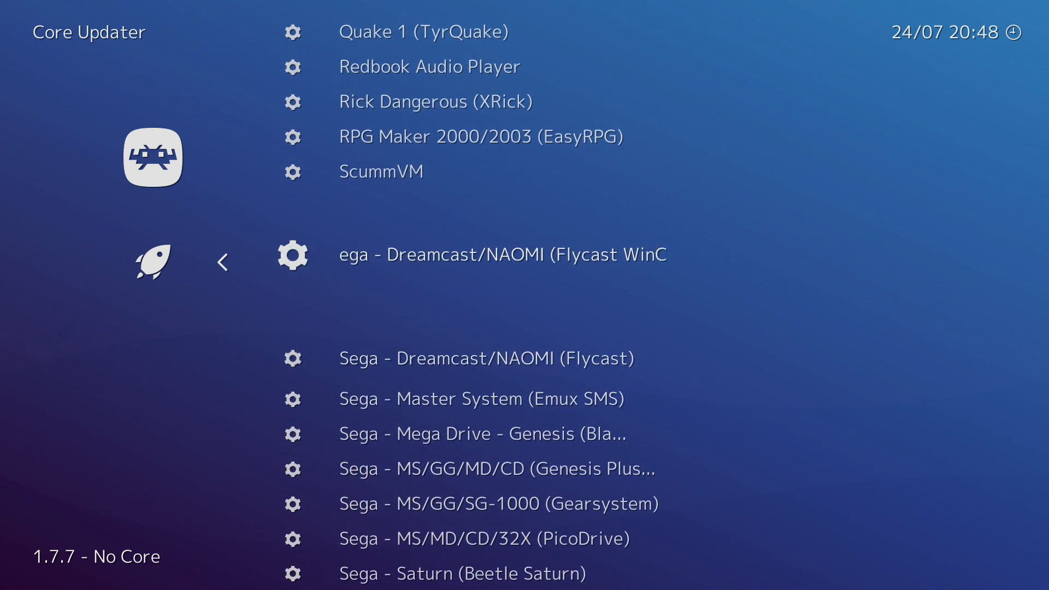
Download the Sega Dreamcast/NAOMI (Flycast) core and return to LaunchBox's Sega Naomi library
scroll("down", 3)
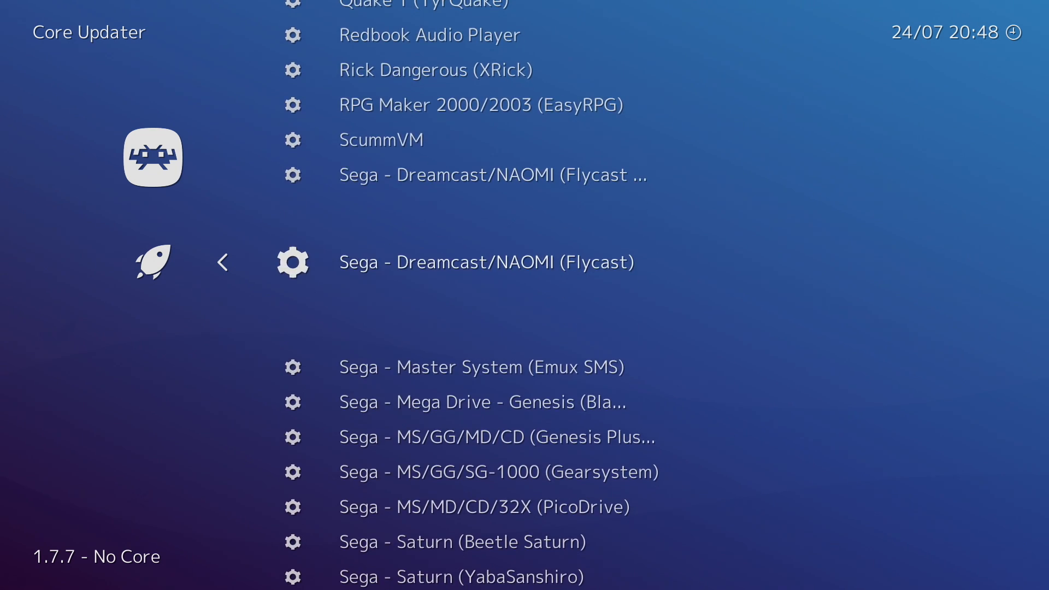
scroll("down", 3)
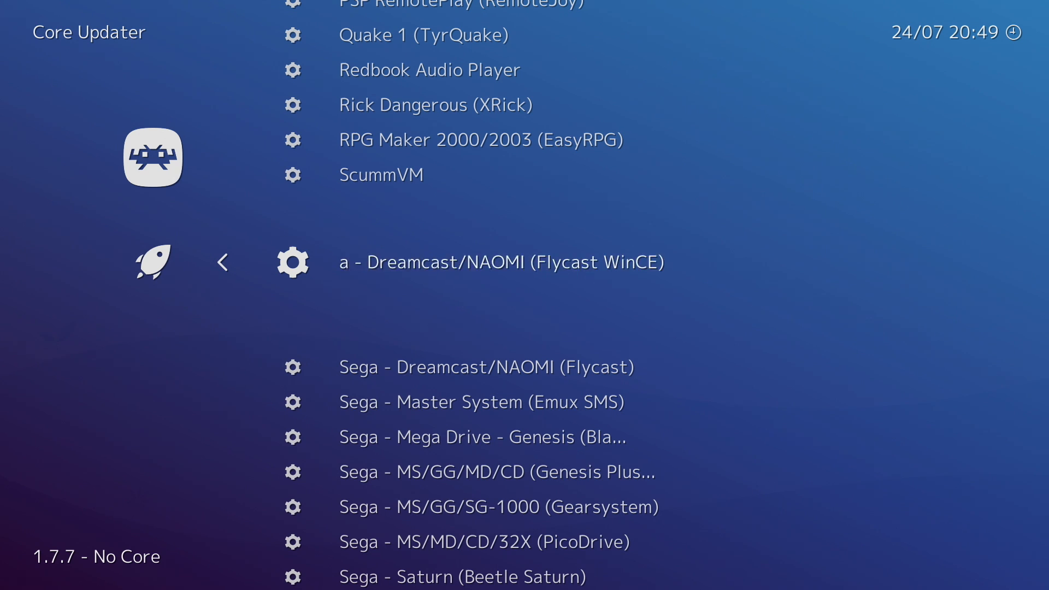
scroll("right", 3)
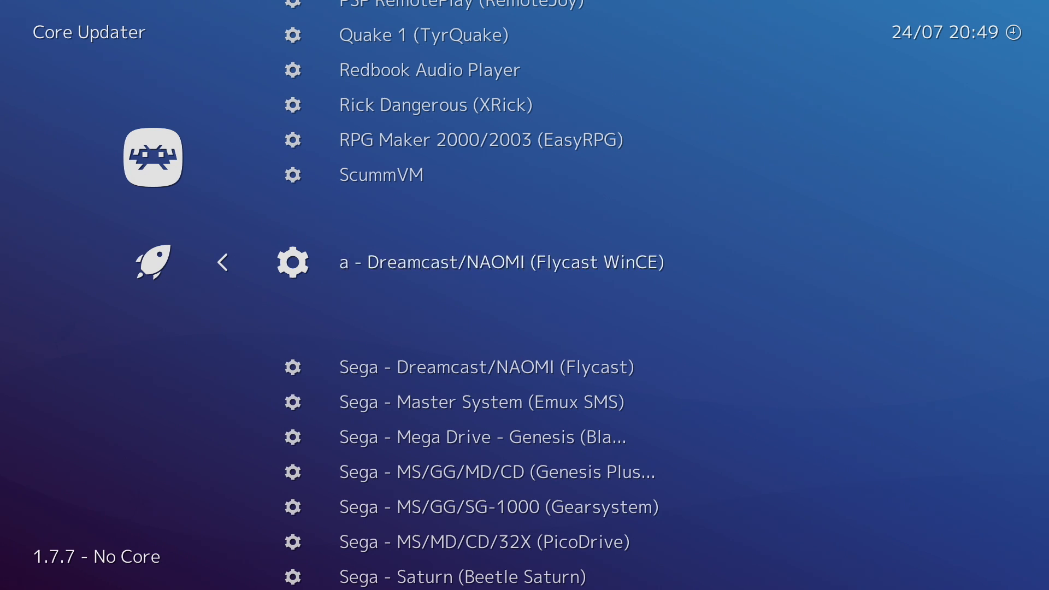
scroll("down", 3)
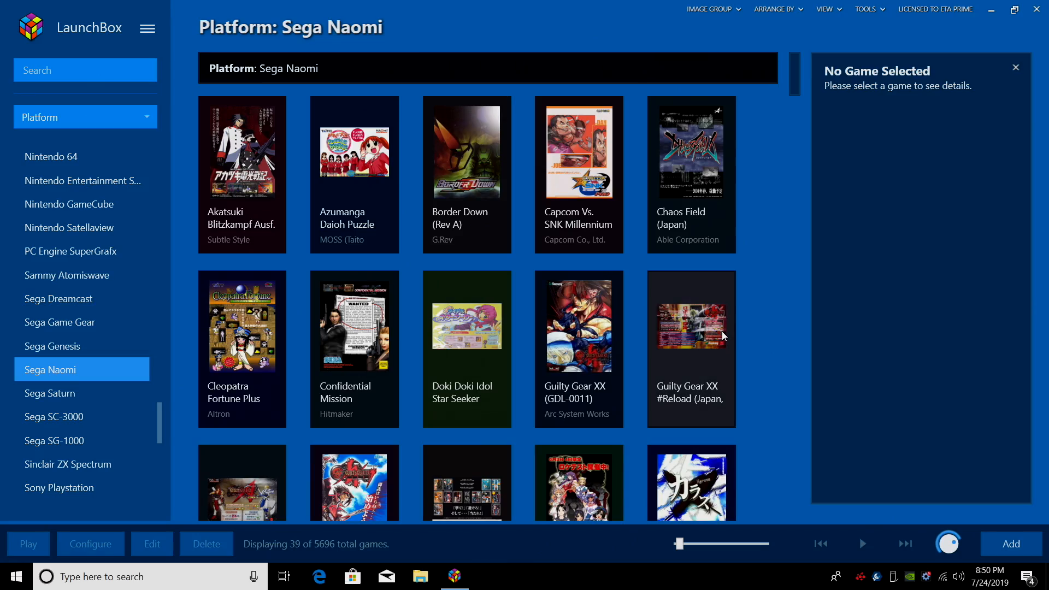
mouse_move(148, 28)
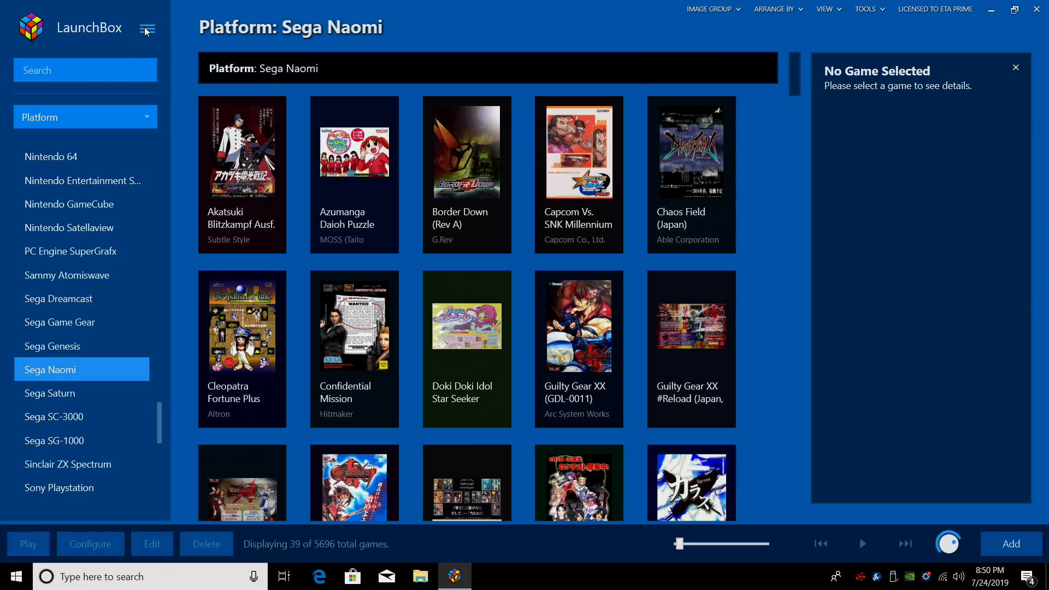
Reach Manage Emulators from the LaunchBox Tools menu, listing RetroArch, MAME and Dolphin
left_click(148, 31)
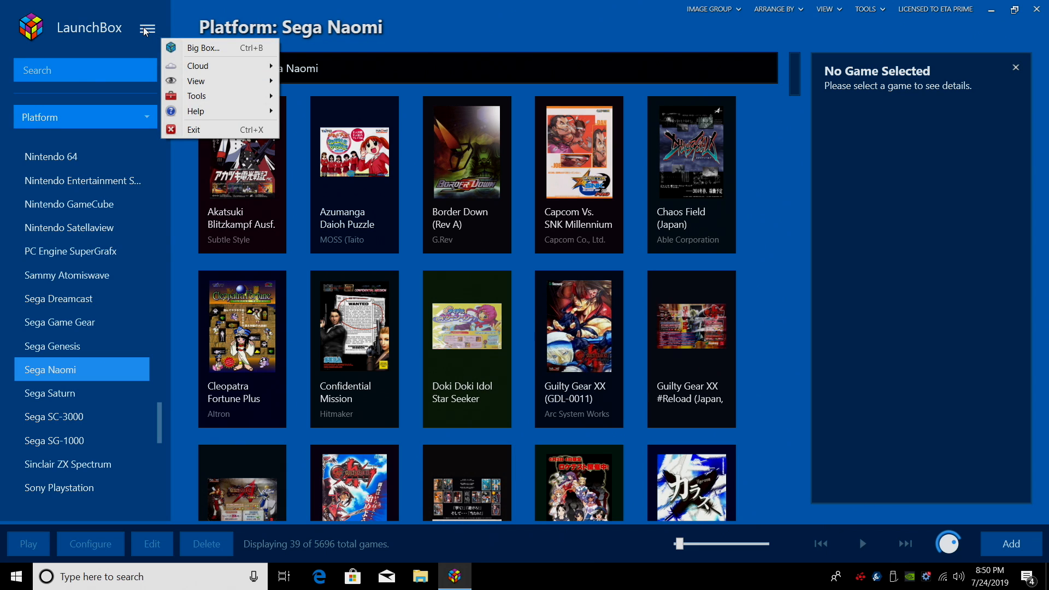
mouse_move(195, 80)
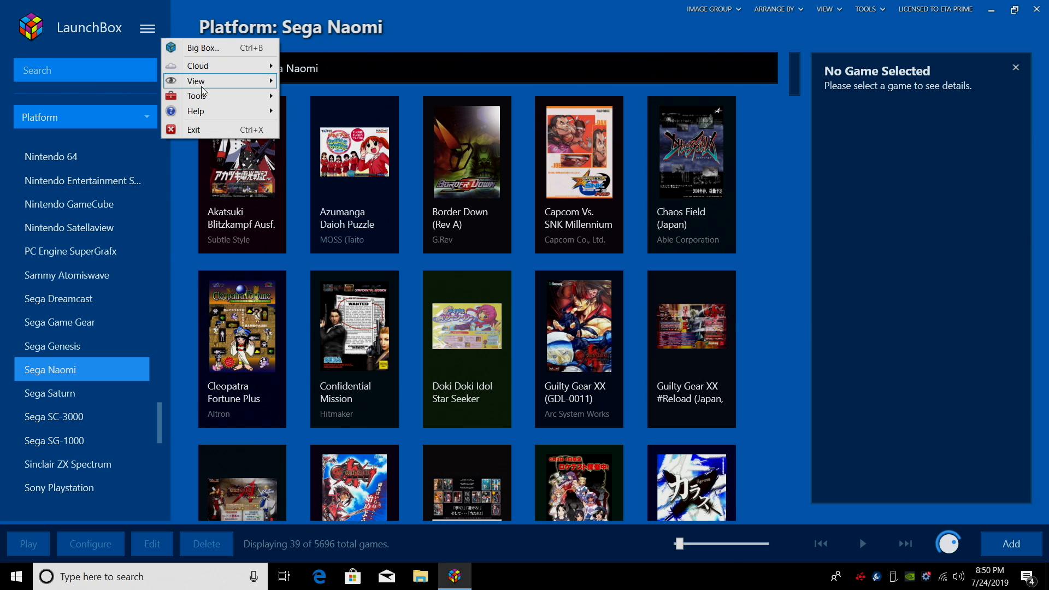
left_click(196, 96)
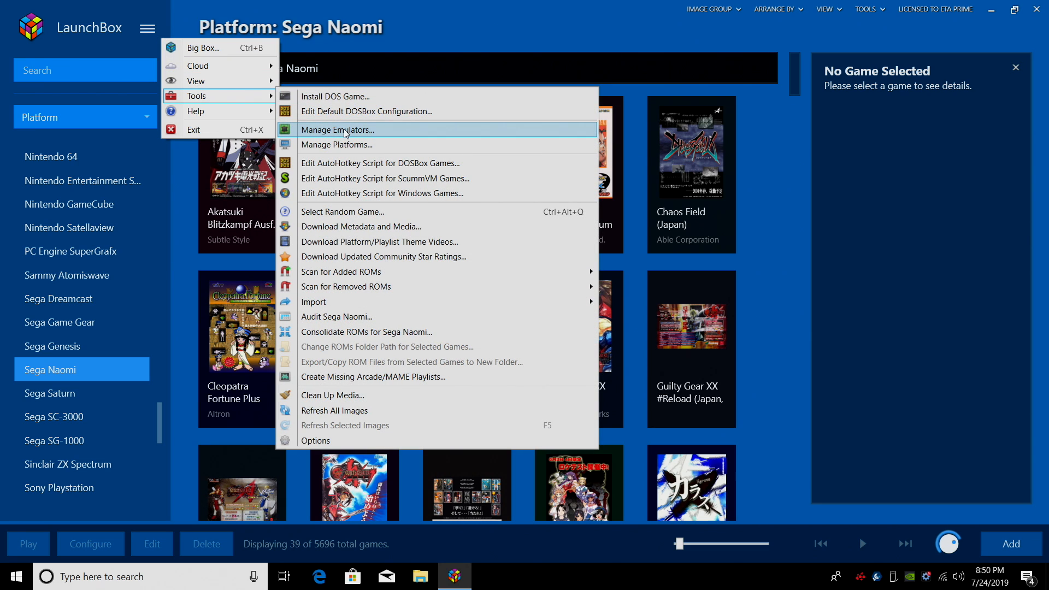
left_click(338, 130)
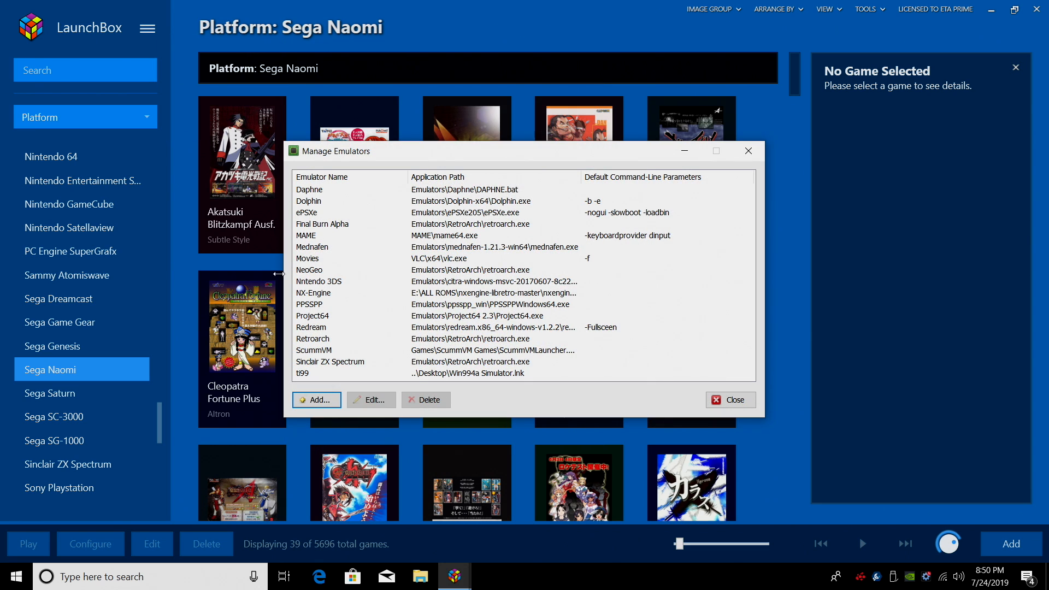
Edit RetroArch's Associated Platforms and reach the Sega Naomi and Sammy Atomiswave rows using reicast_libretro
left_click(370, 400)
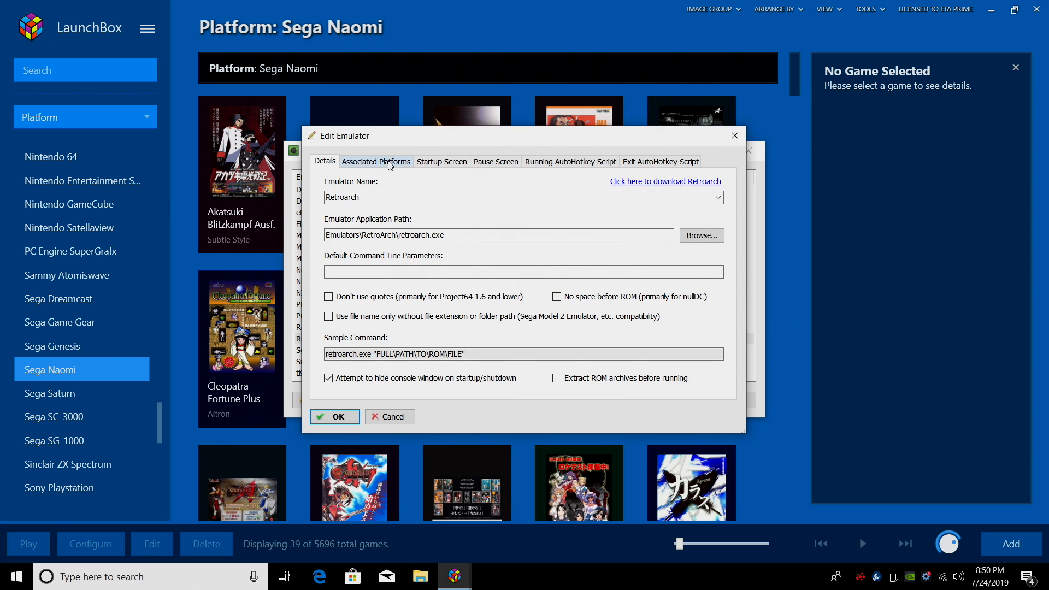
left_click(376, 162)
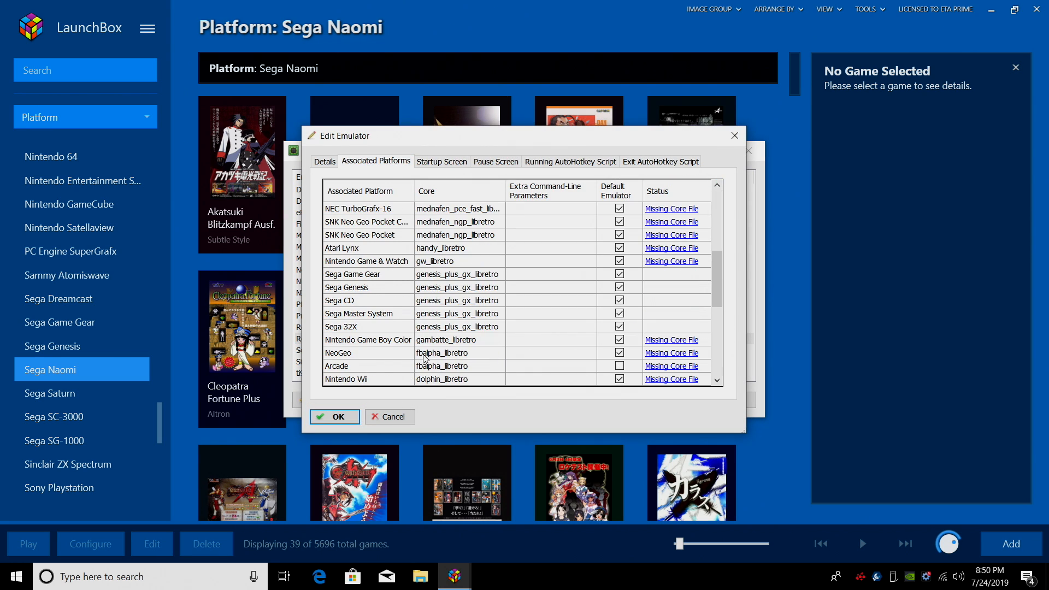
scroll("down", 3)
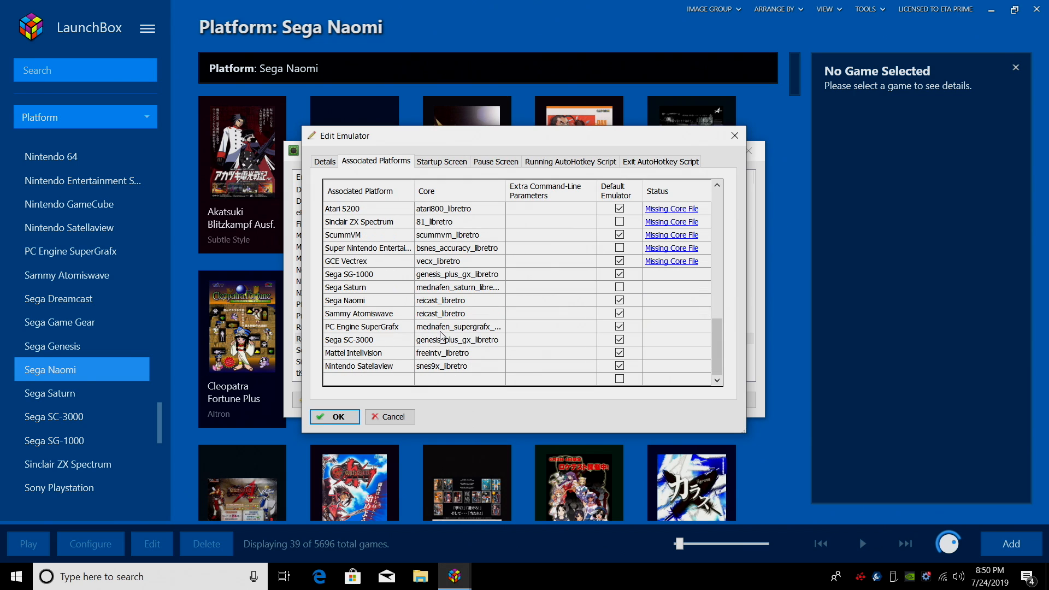
left_click(360, 313)
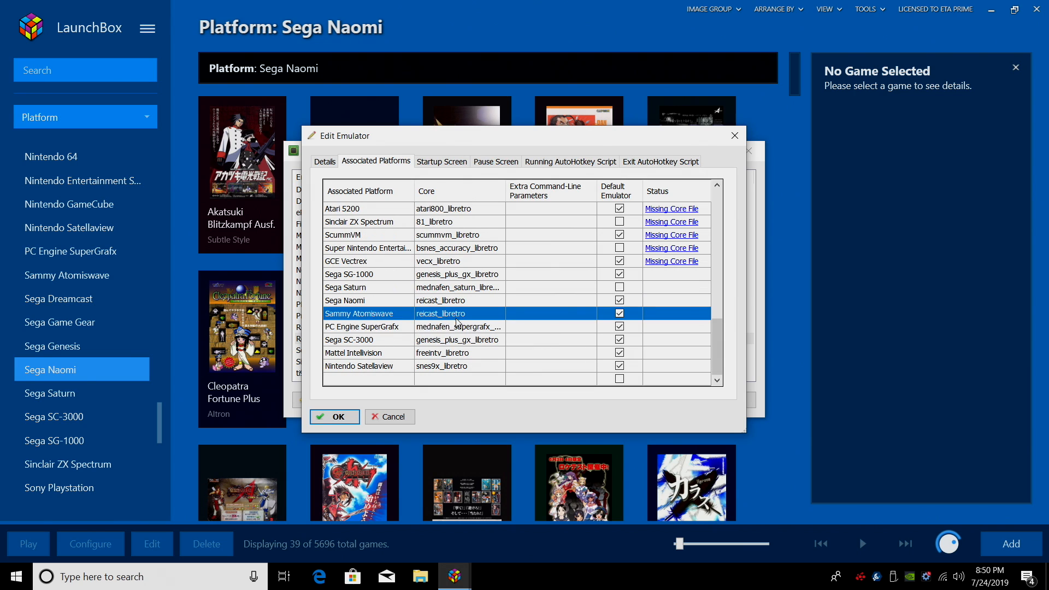
mouse_move(455, 315)
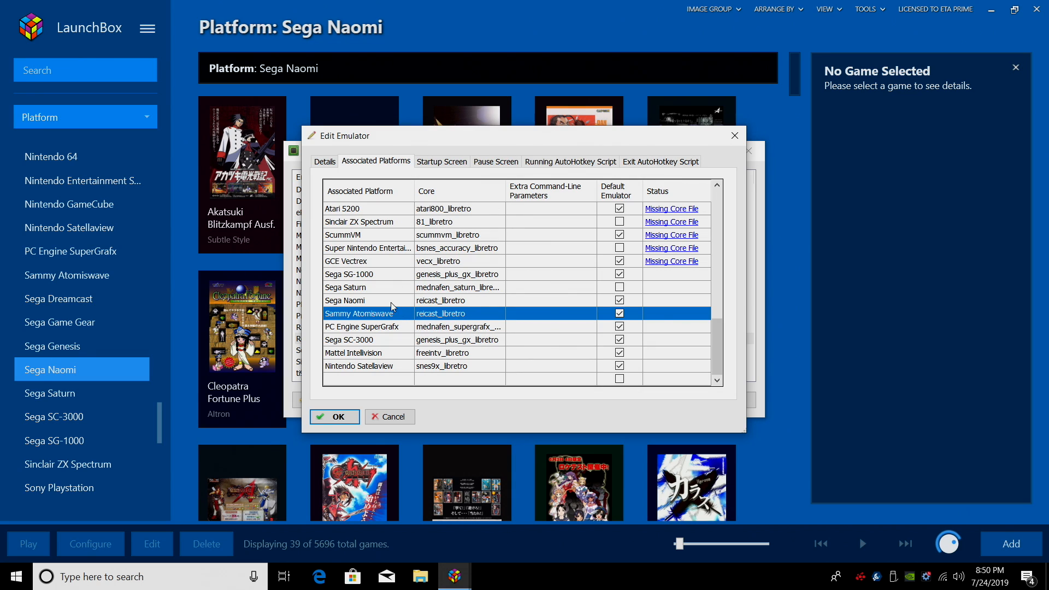
mouse_move(429, 308)
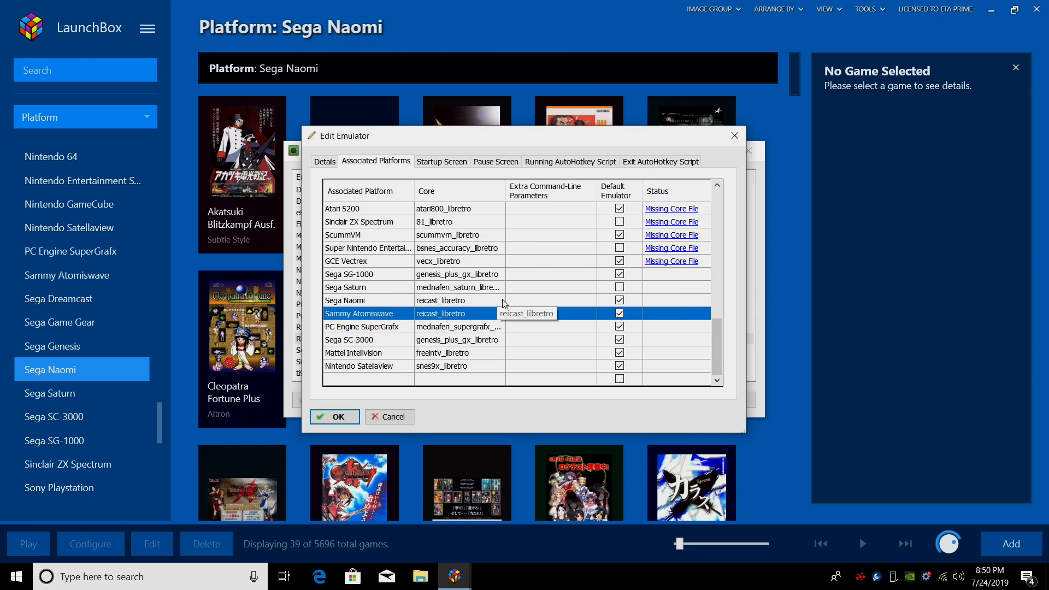
left_click(345, 300)
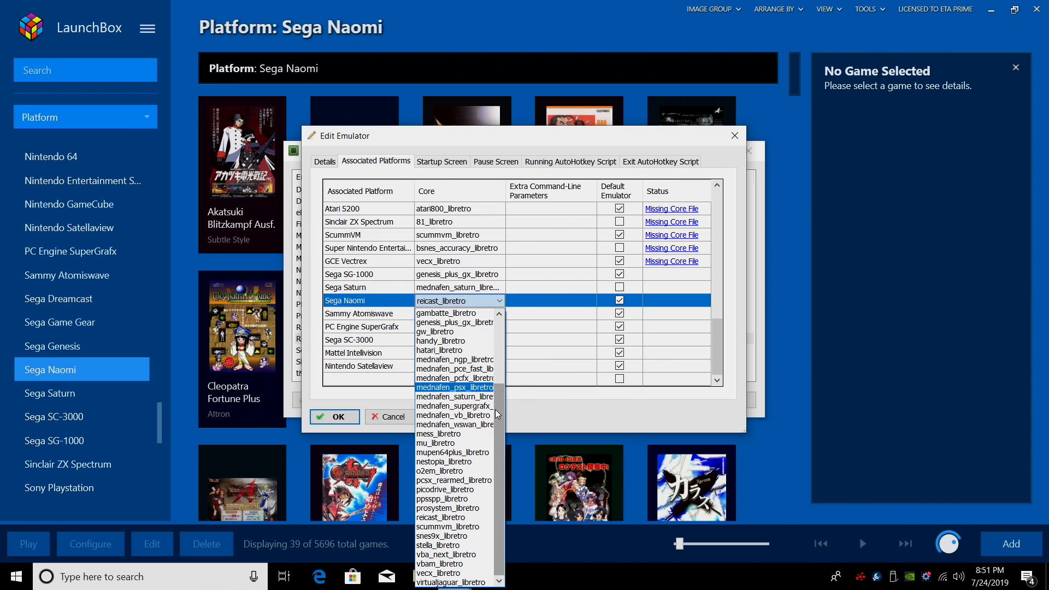
Switch Sega Naomi and Sammy Atomiswave from reicast_libretro to flycast_libretro
scroll("up", 3)
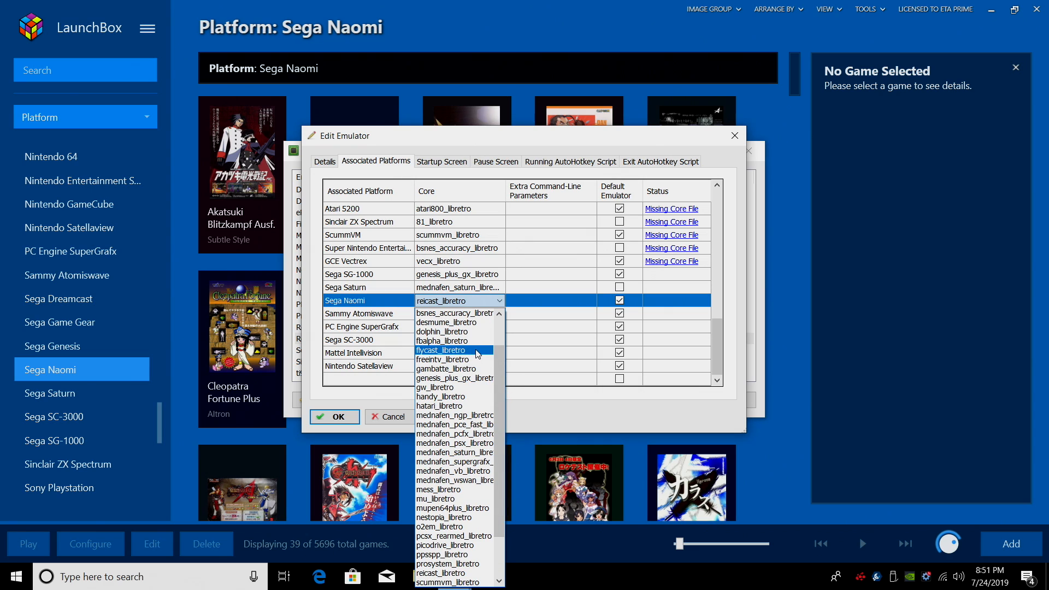
left_click(453, 350)
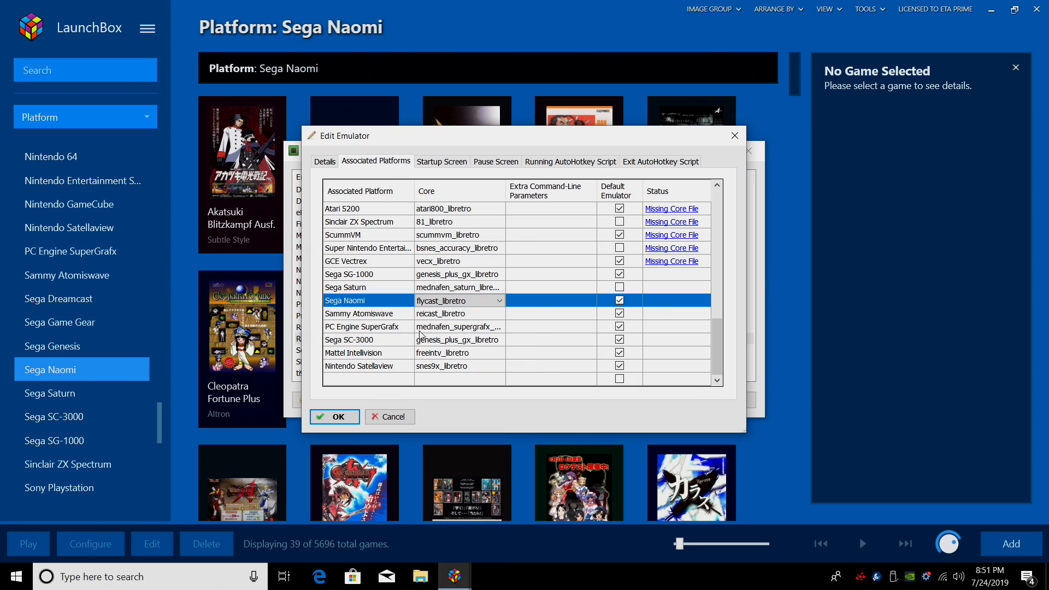
left_click(358, 314)
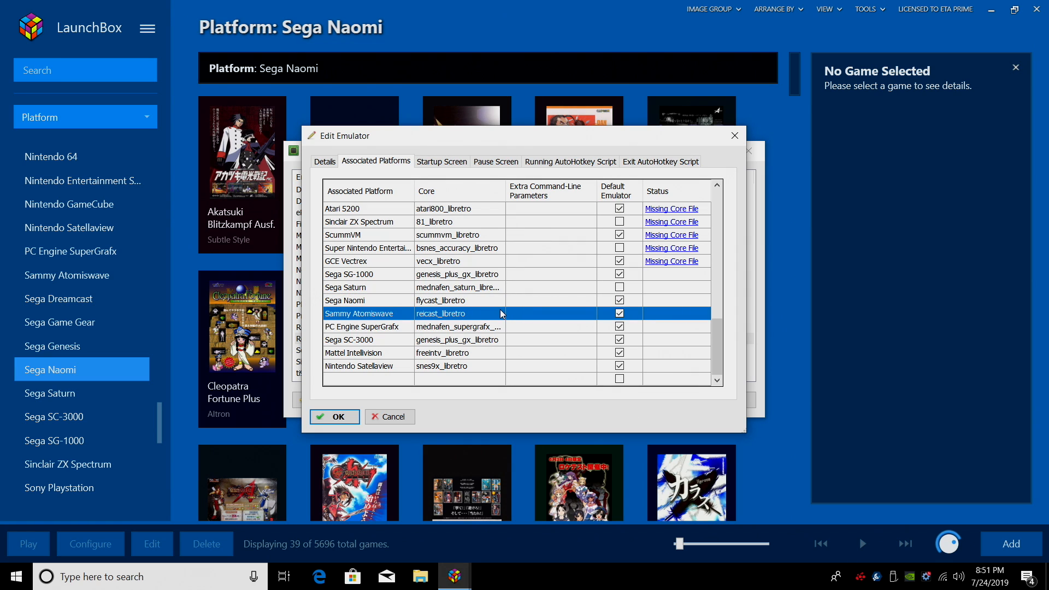
left_click(499, 314)
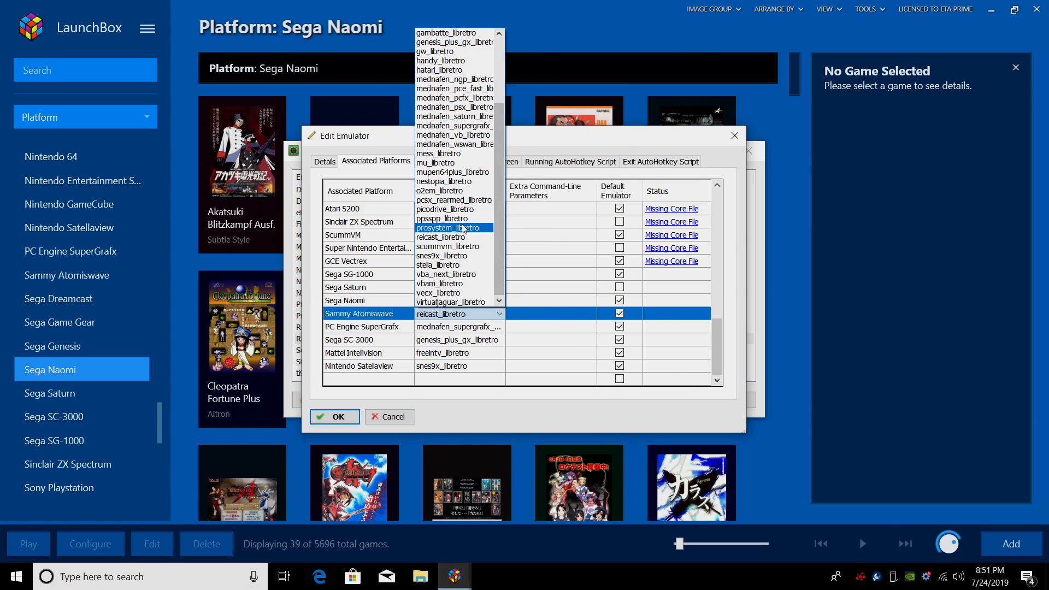
scroll("up", 3)
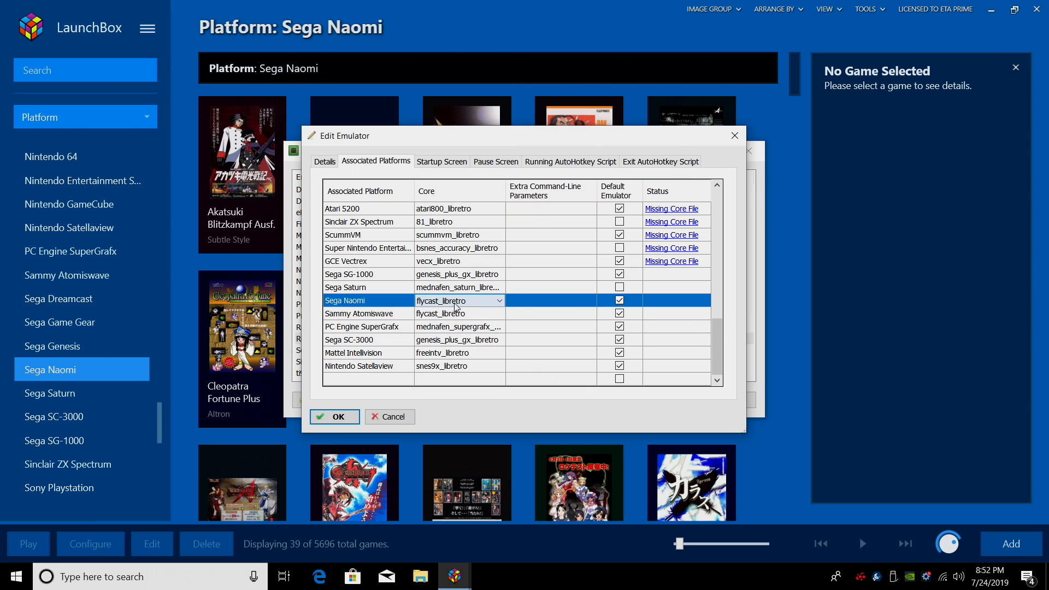
mouse_move(407, 315)
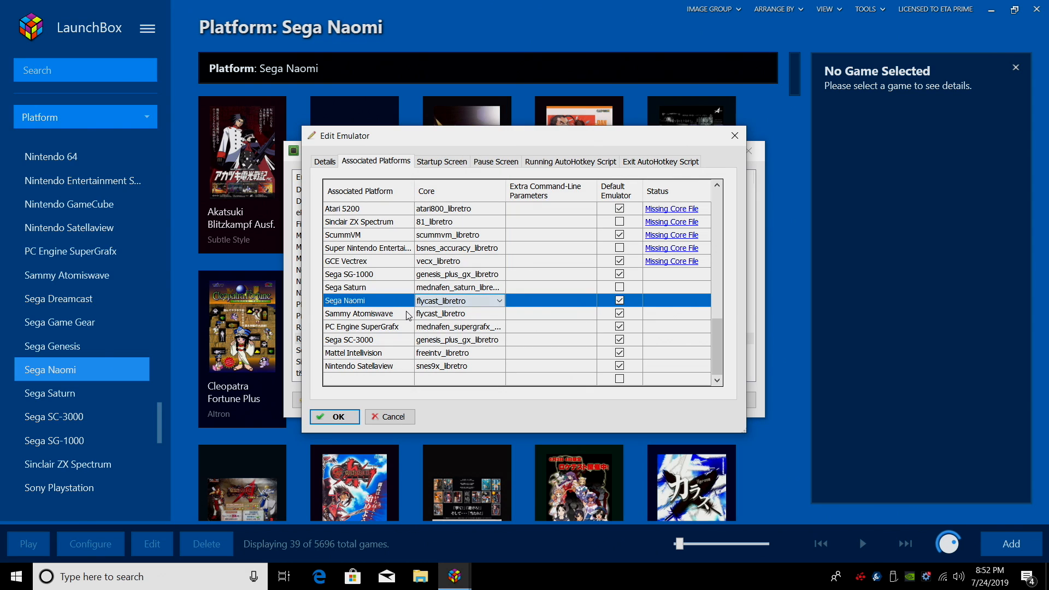
mouse_move(469, 318)
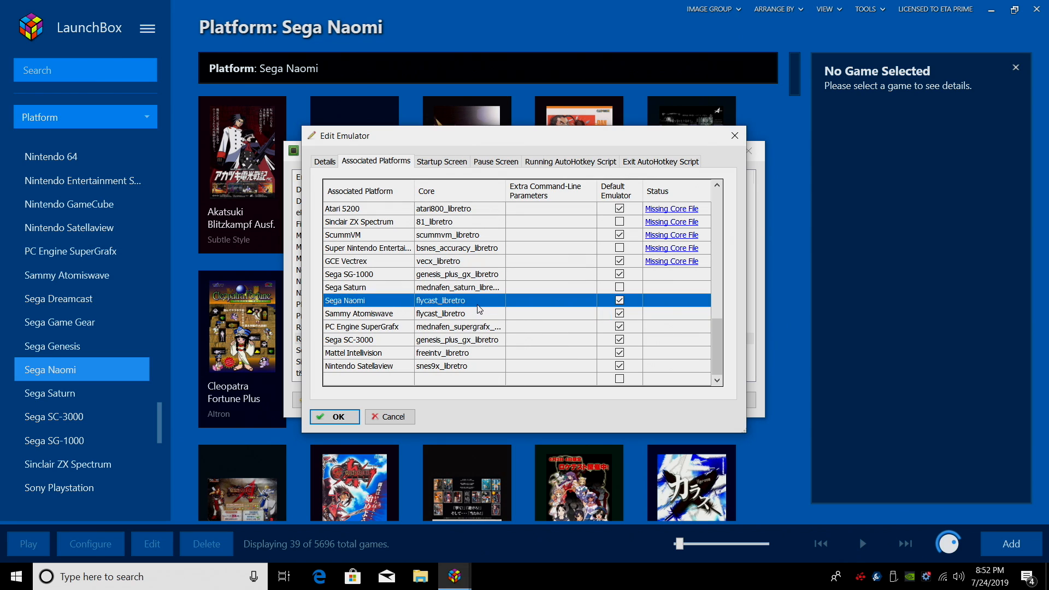
Check the Sega Saturn core mapping, confirm with OK and close Manage Emulators
left_click(346, 287)
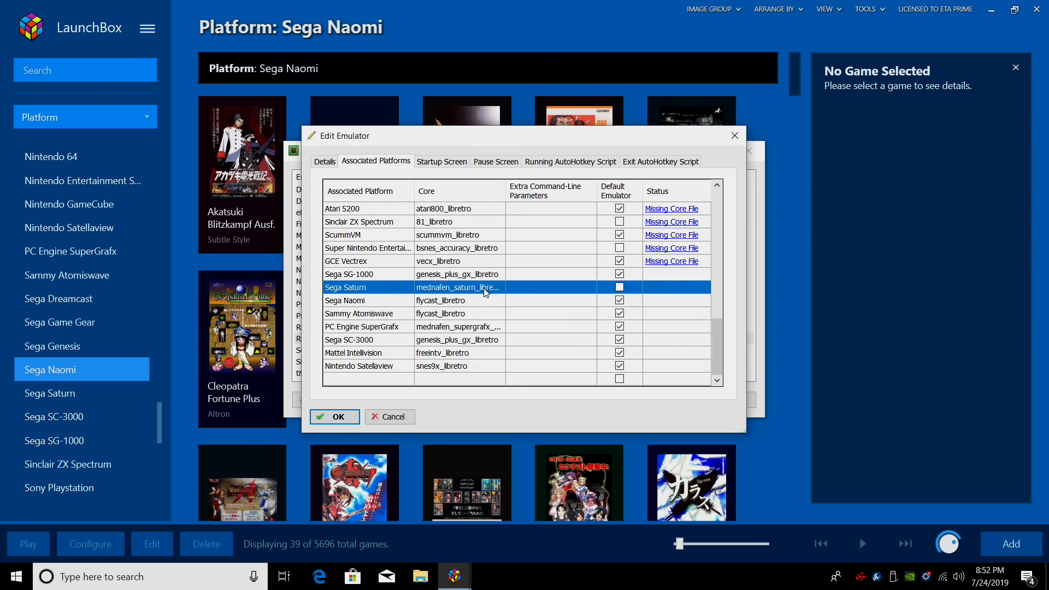
mouse_move(477, 291)
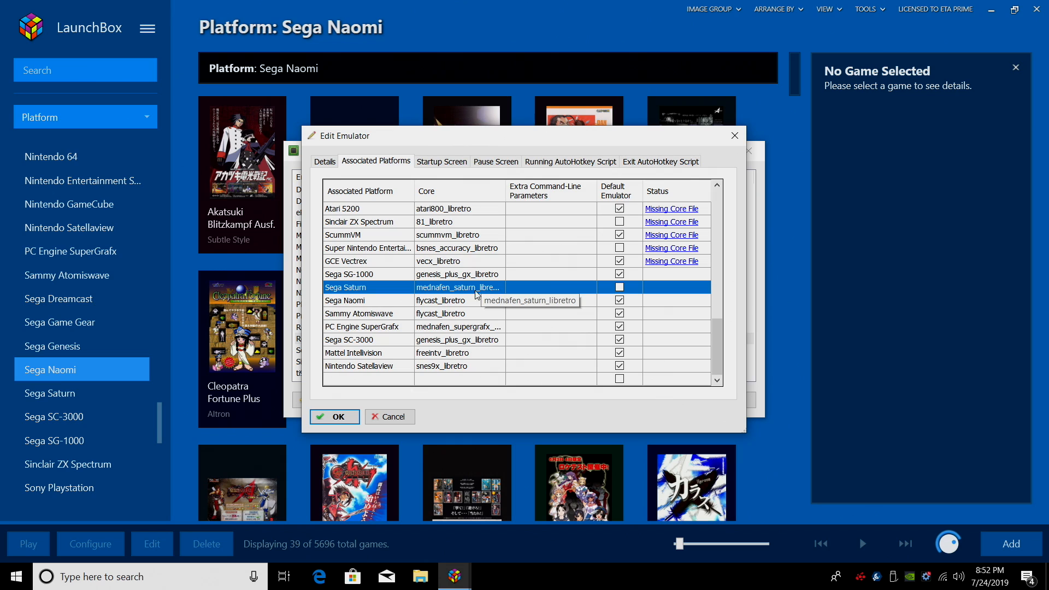
left_click(461, 288)
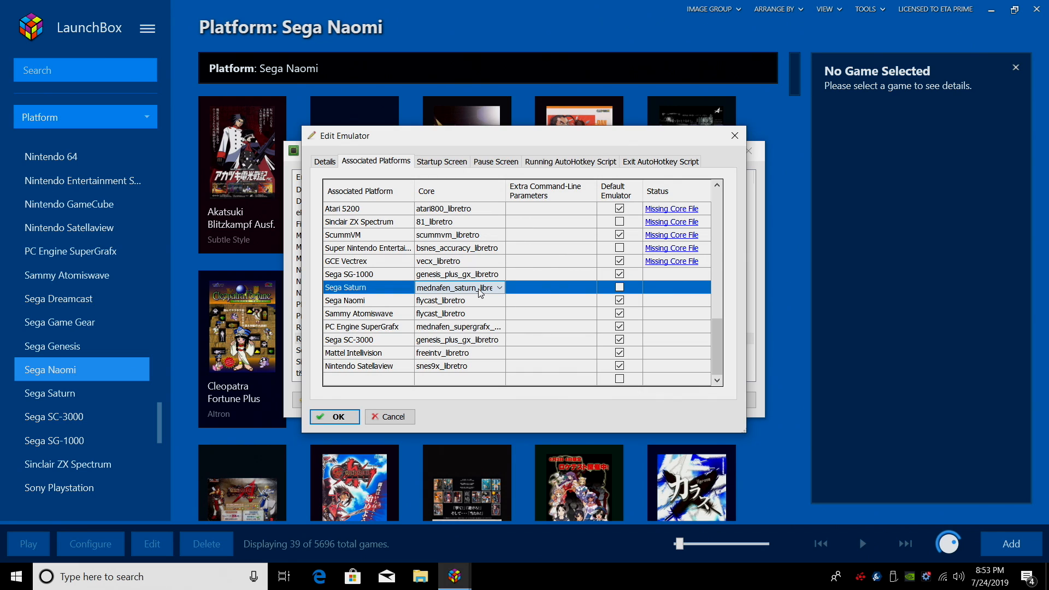
left_click(496, 288)
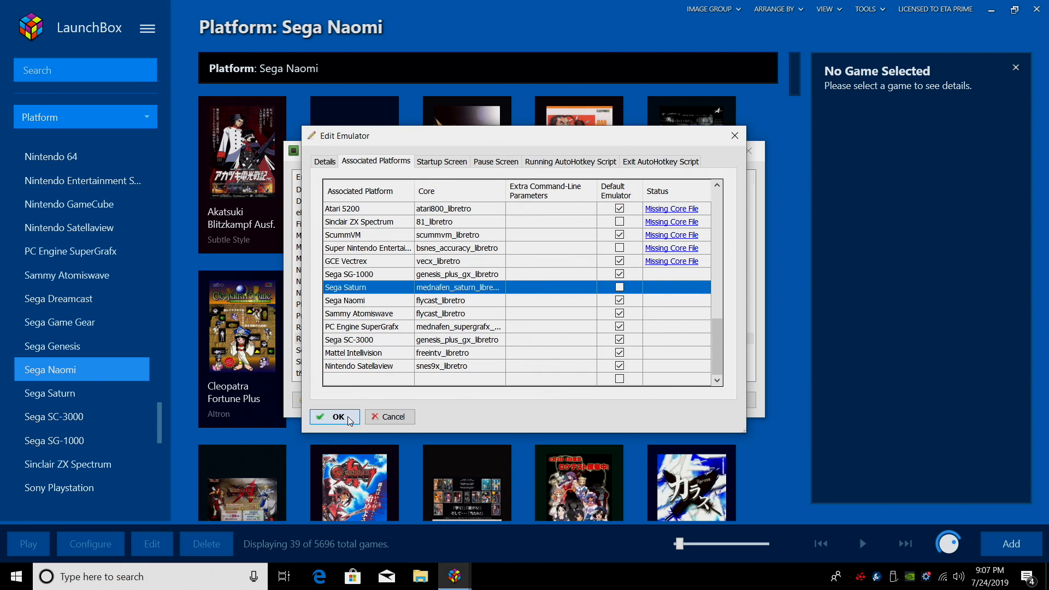
left_click(335, 416)
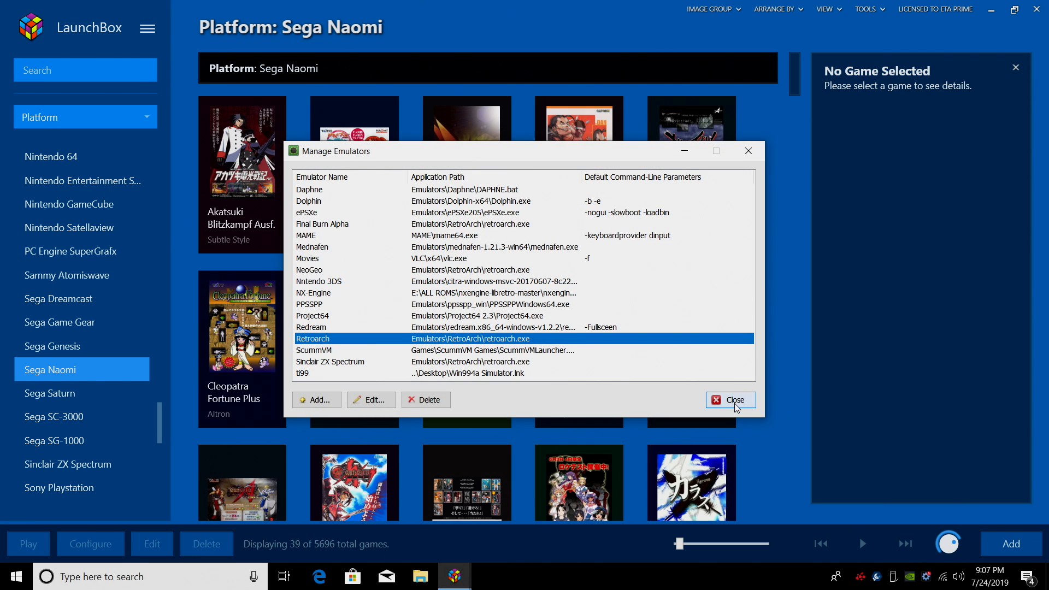
left_click(729, 400)
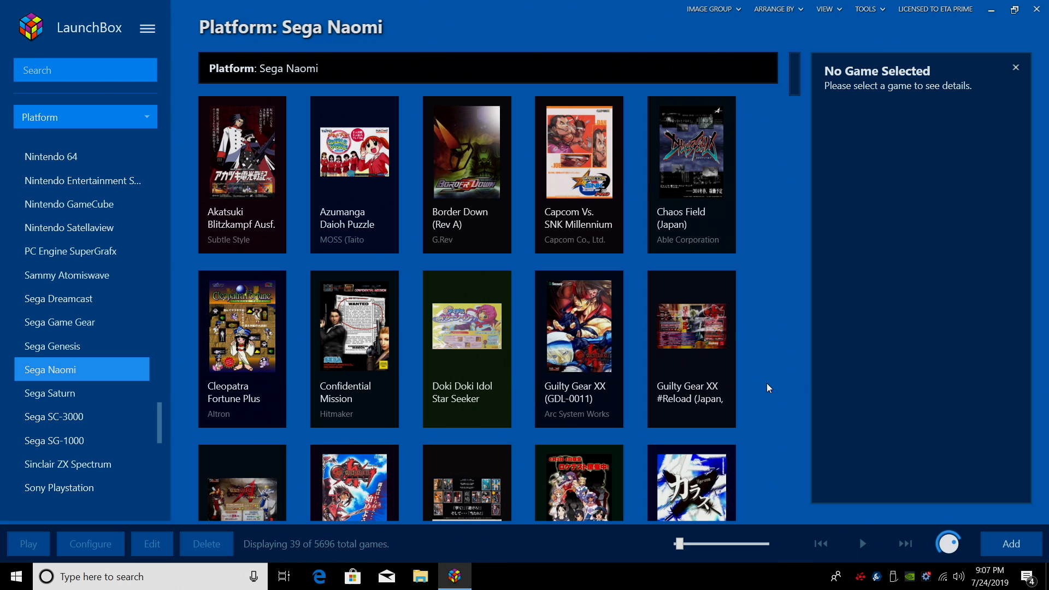